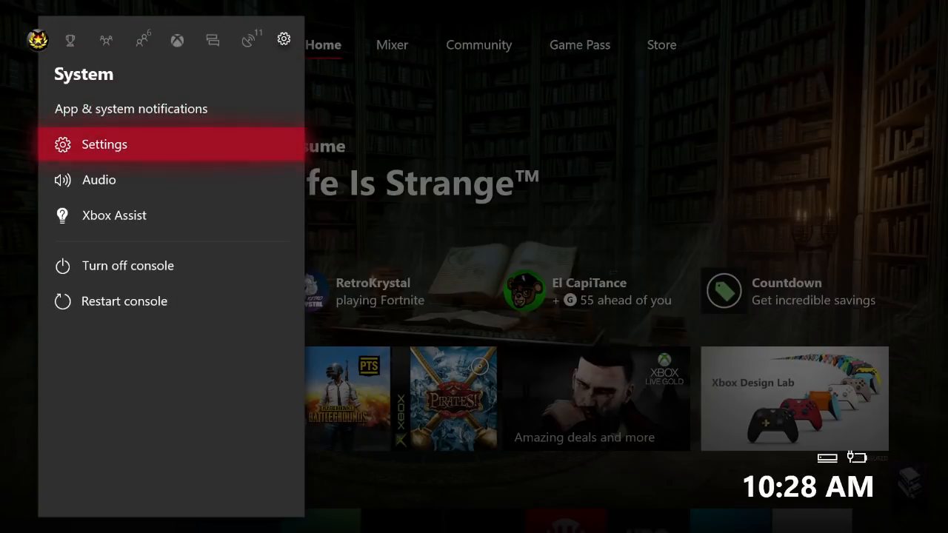
# Step: Open Settings > Network > Network settings to view the wired connection status
pyautogui.click(105, 144)
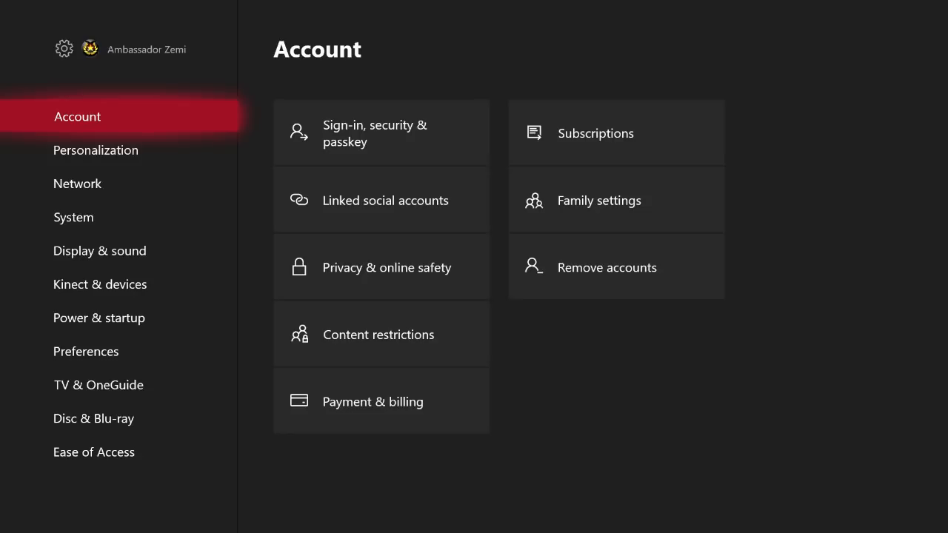
pyautogui.click(77, 184)
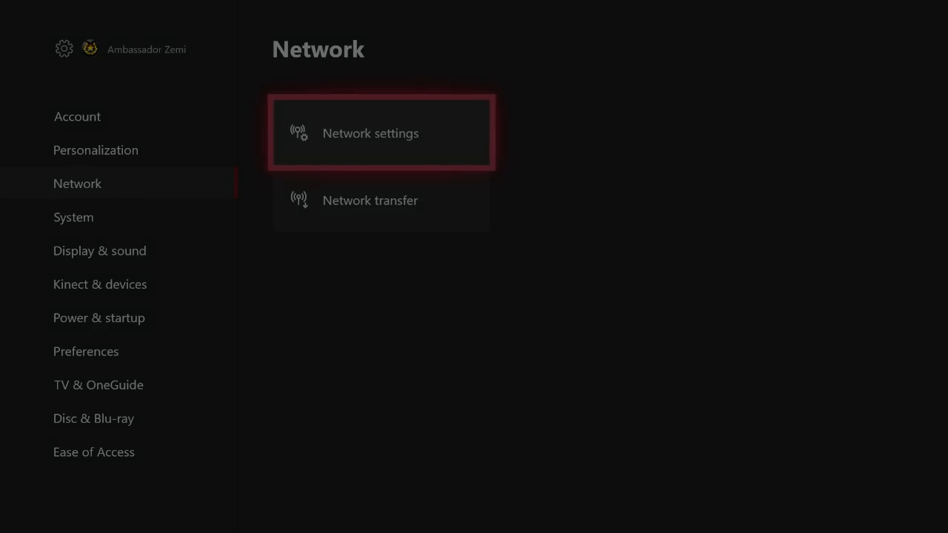
pyautogui.click(382, 133)
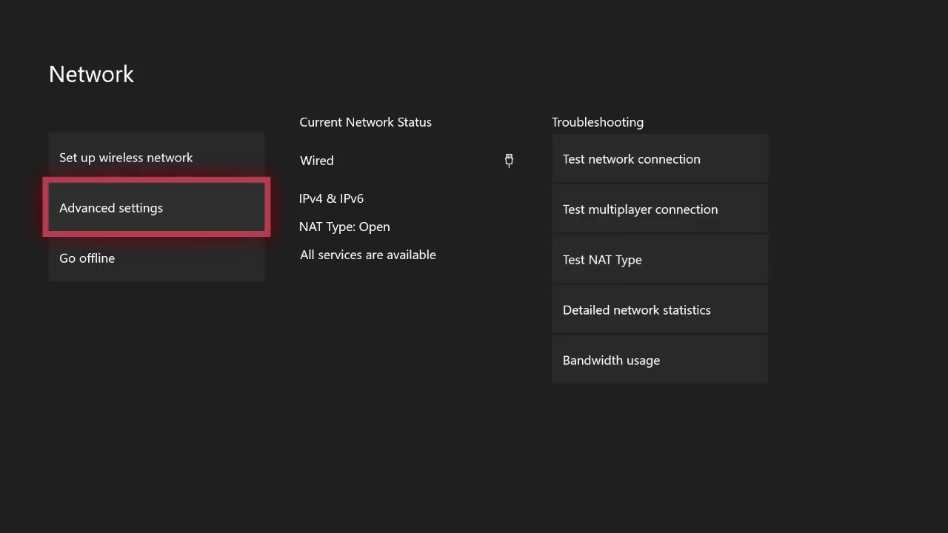
# Step: Go to Advanced settings > DNS settings and choose Manual IPv4 DNS
pyautogui.click(156, 208)
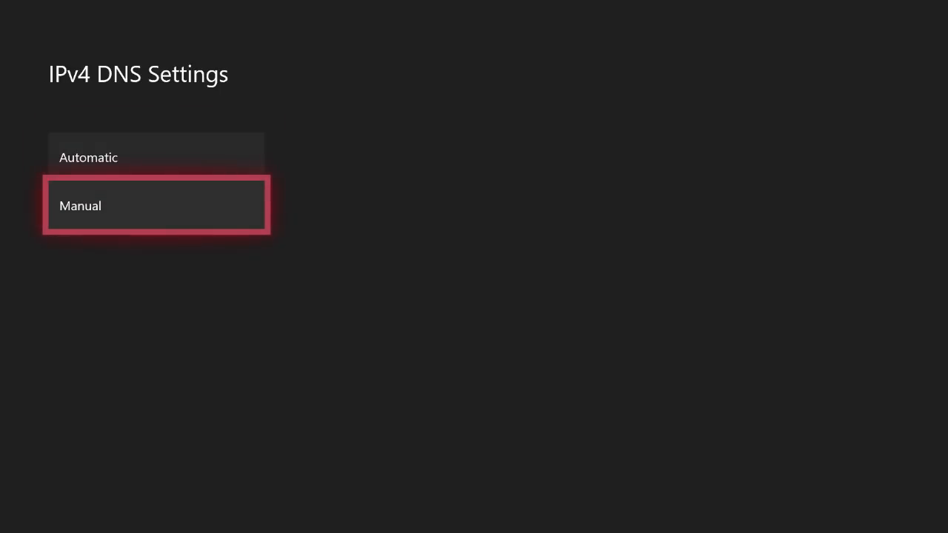
pyautogui.click(155, 205)
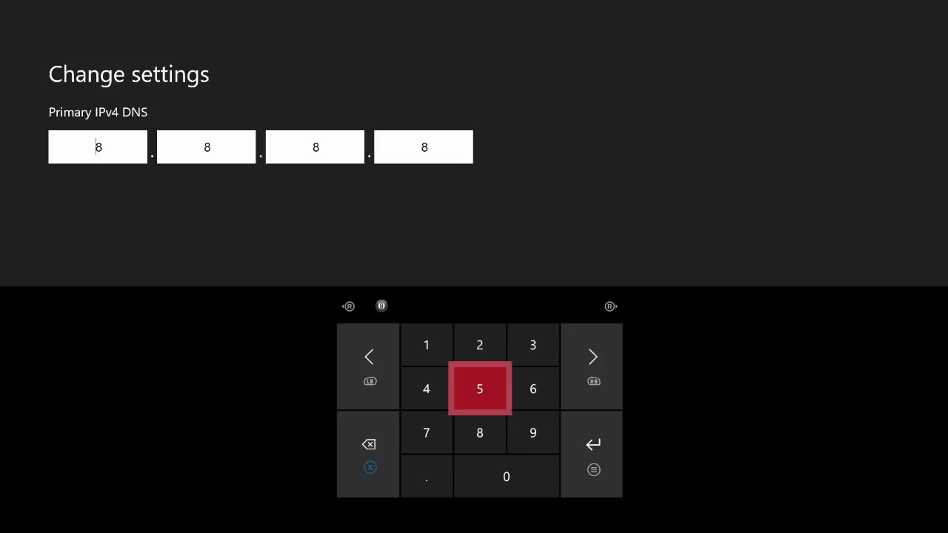
# Step: Replace primary DNS 8.8.8.8 with 1.1.1.1 and advance to secondary DNS
pyautogui.click(369, 444)
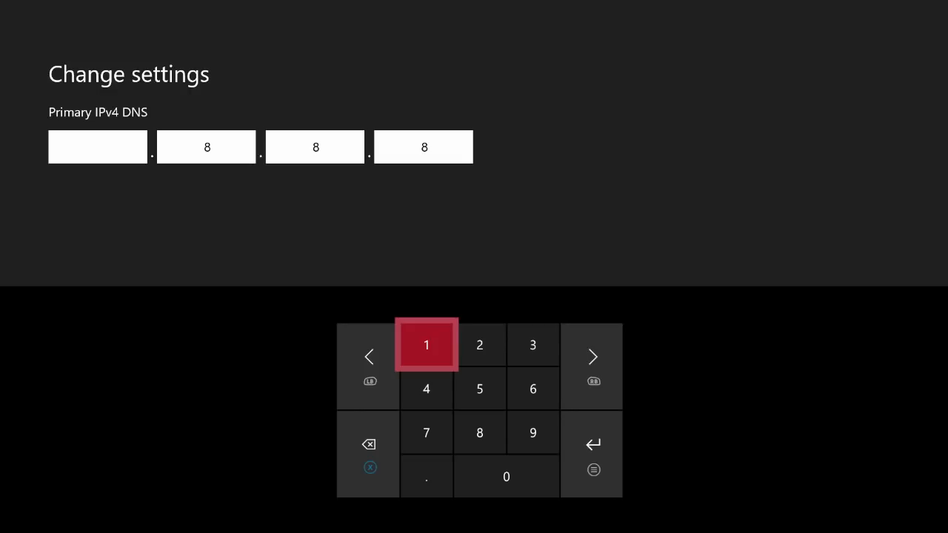
pyautogui.click(426, 345)
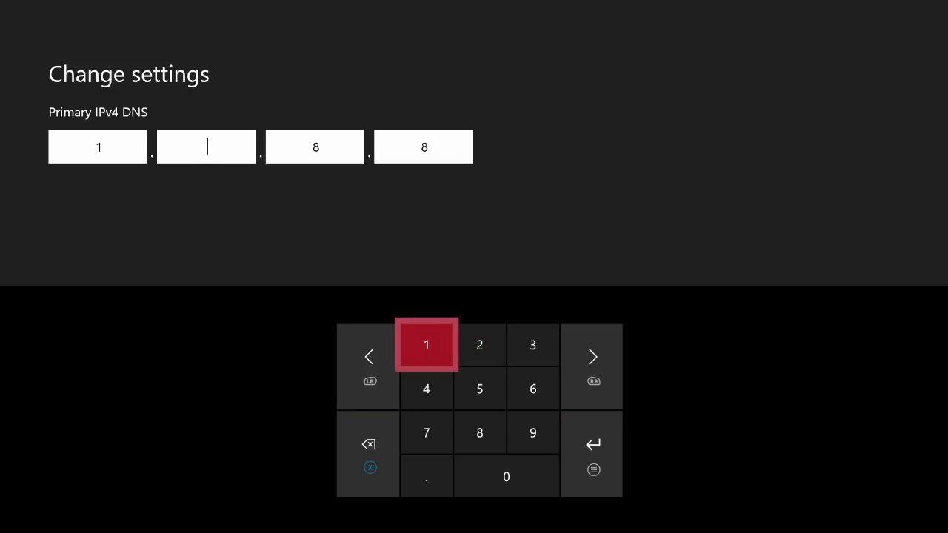
pyautogui.click(426, 345)
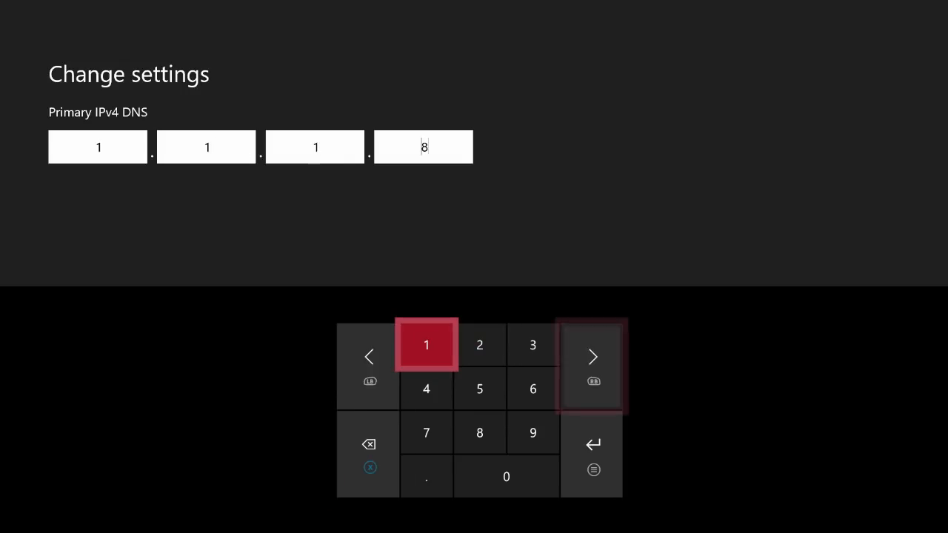
pyautogui.click(426, 345)
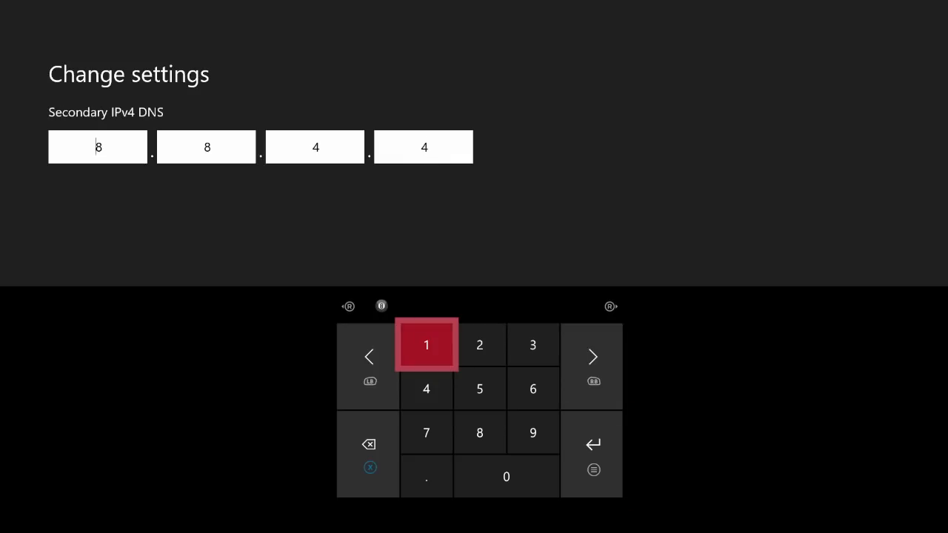
# Step: Replace secondary DNS 8.8.4.4 with 1.0.0.1 and return to the Network page
pyautogui.click(369, 444)
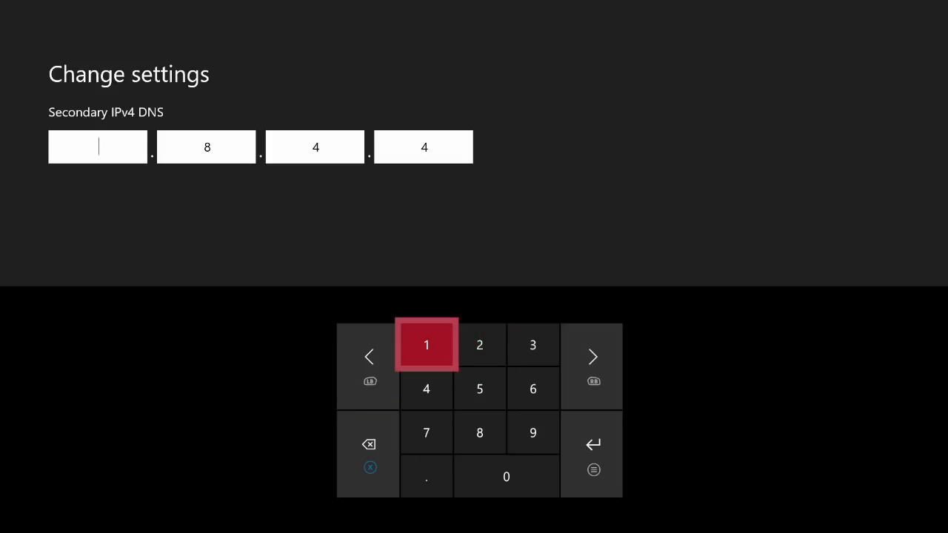
pyautogui.click(426, 345)
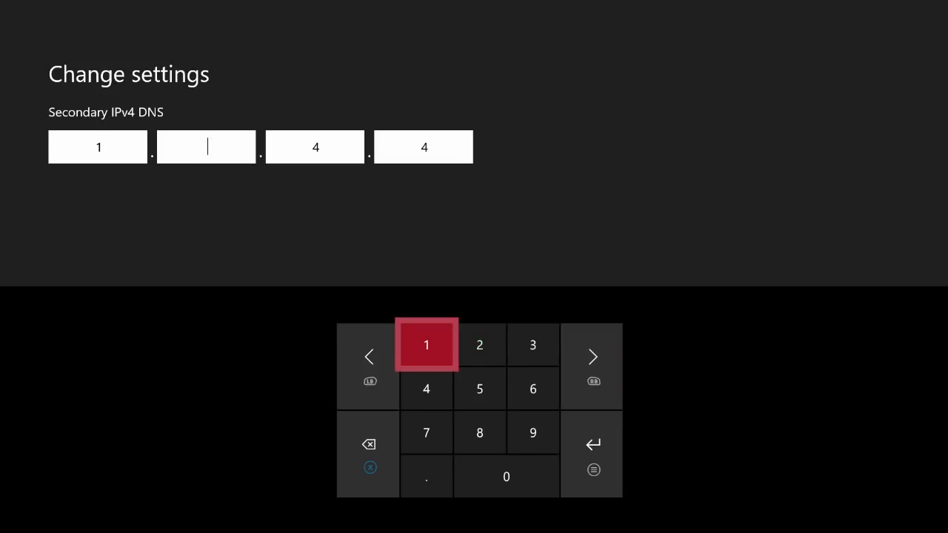
pyautogui.click(506, 476)
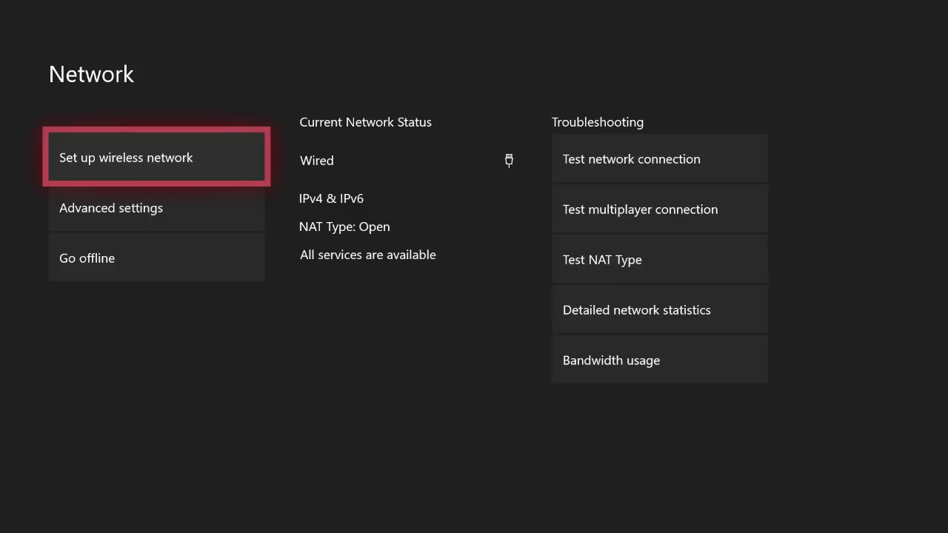
# Step: Open Detailed network statistics under Troubleshooting to see speeds, latency and packet loss
pyautogui.click(660, 159)
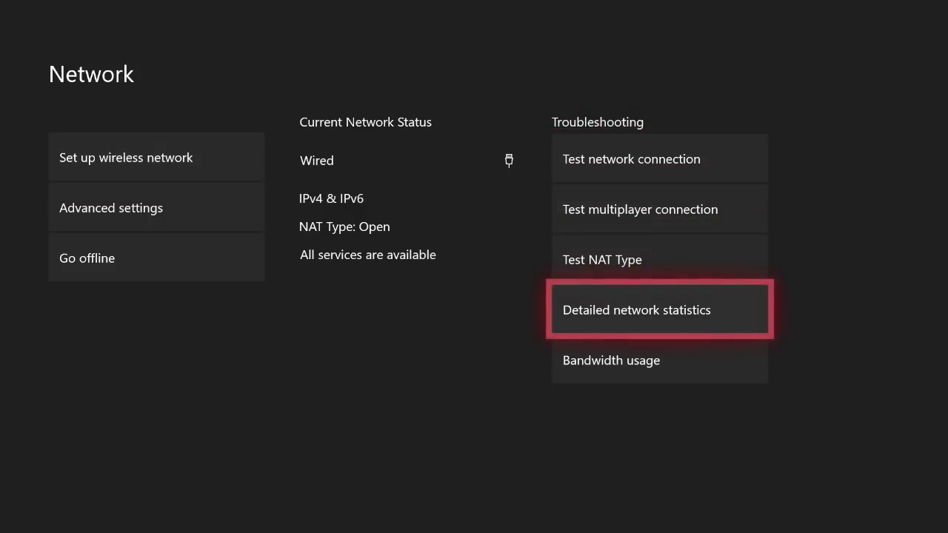
pyautogui.click(659, 310)
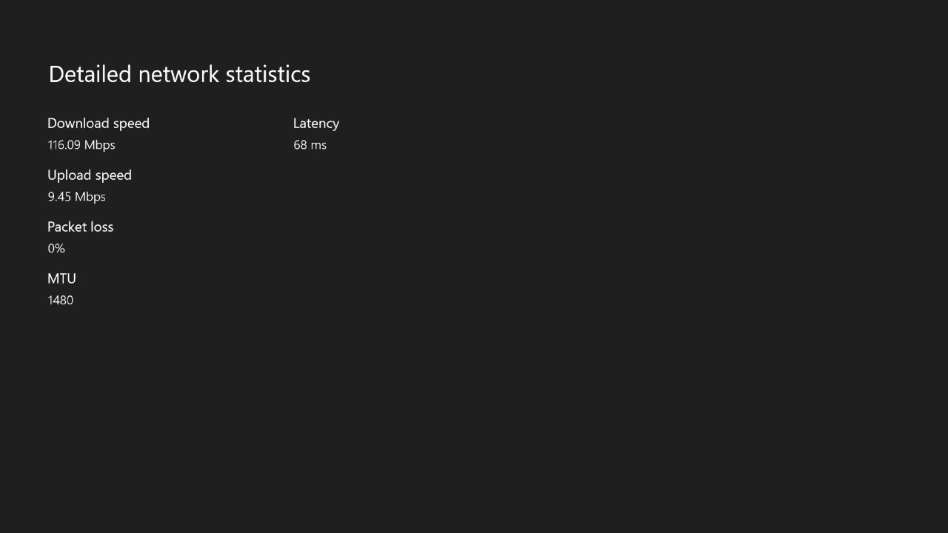